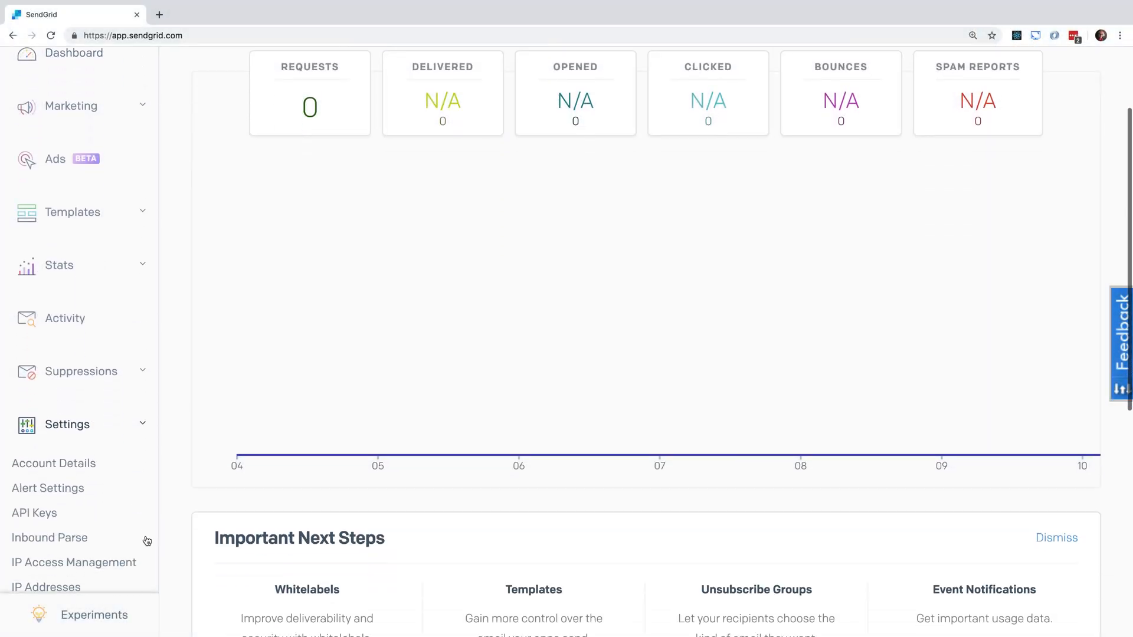
Step: Start a new API key named 'YouTube Key' with Restricted Access
left_click(34, 512)
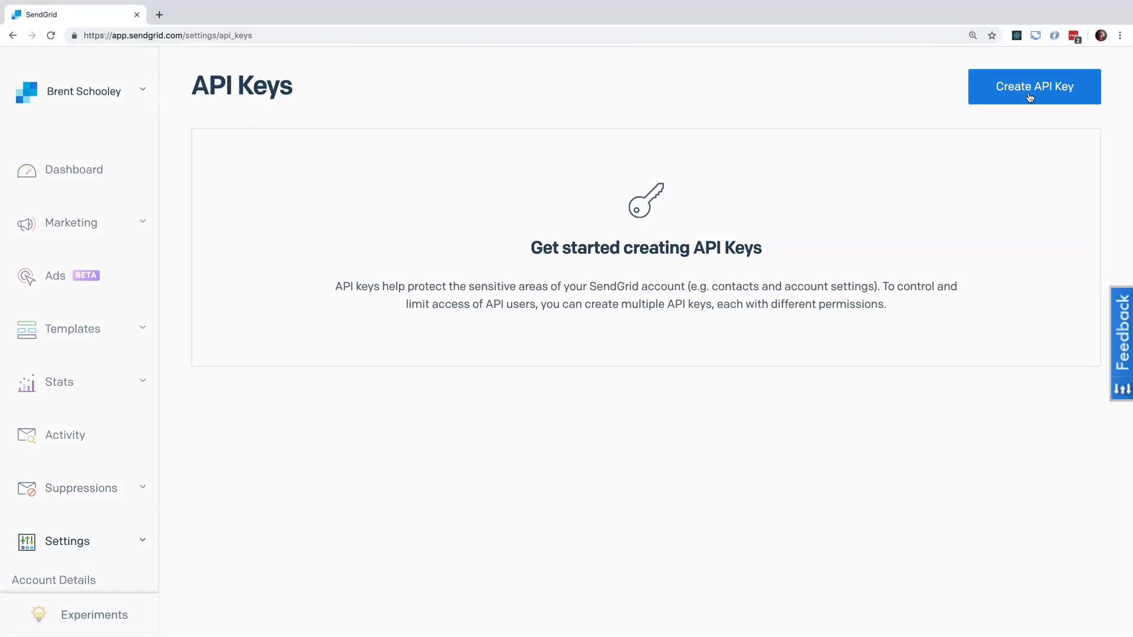
left_click(1033, 86)
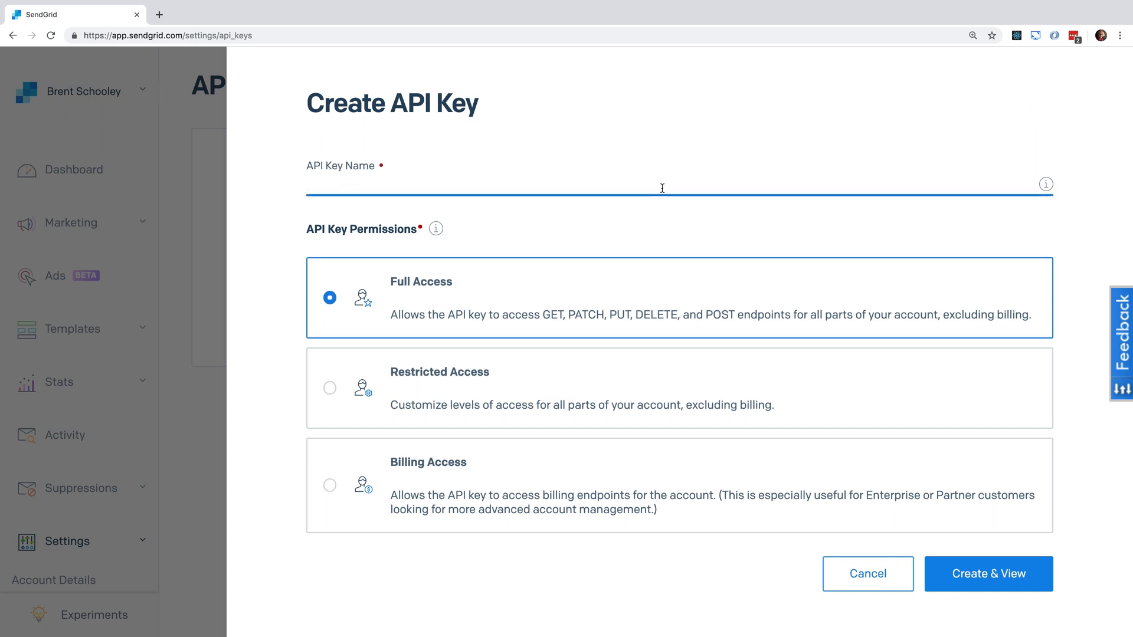
type("YouTube Key")
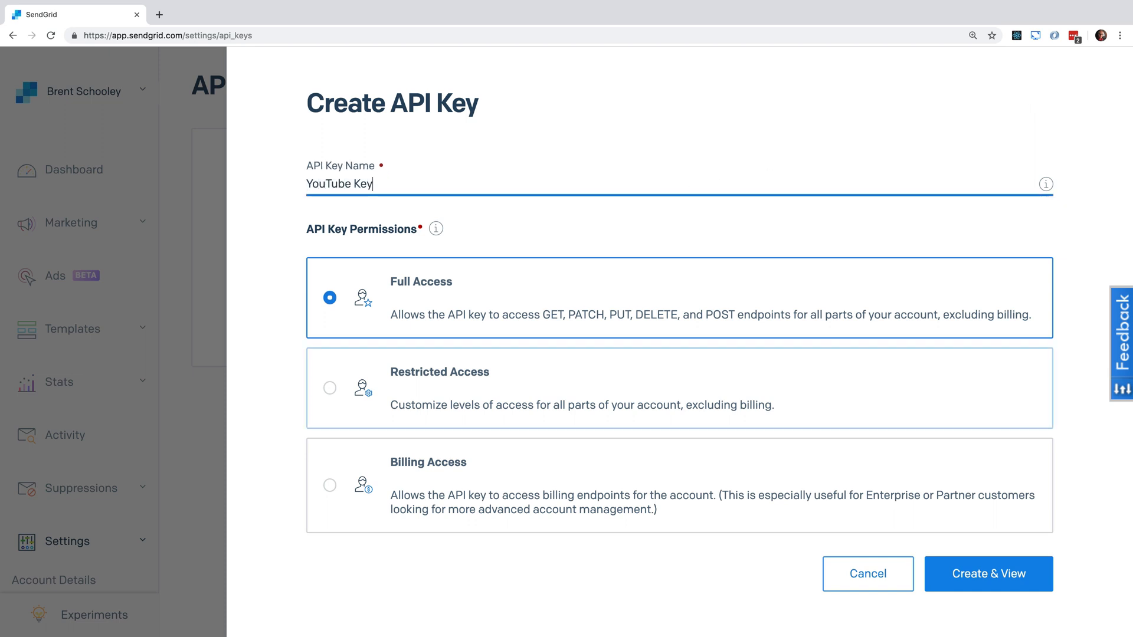
left_click(329, 387)
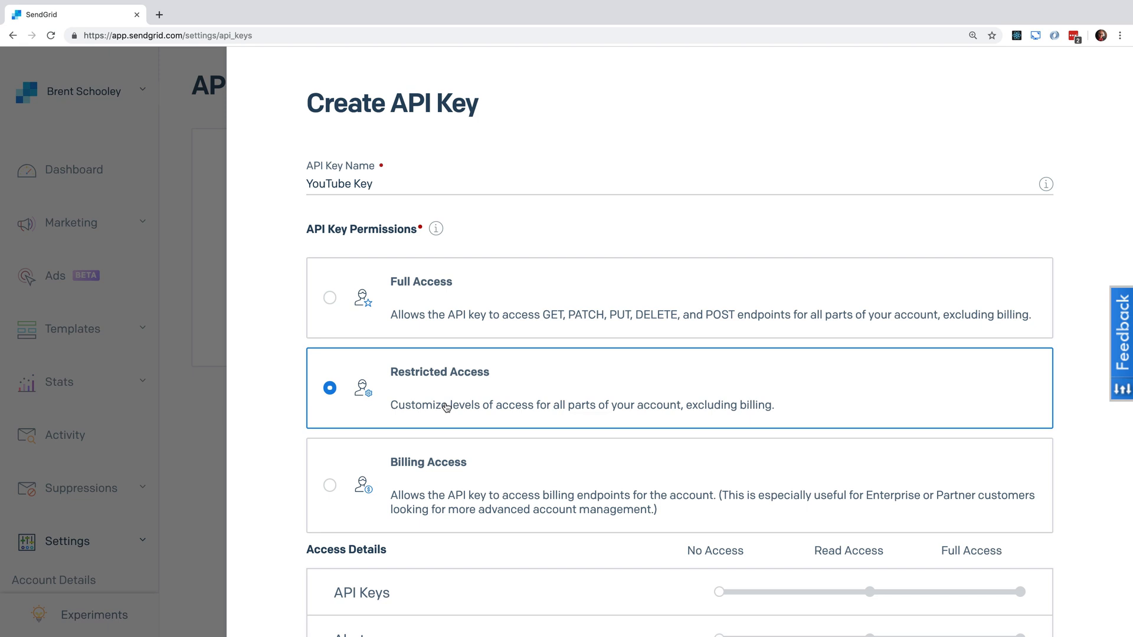
Step: Grant Mail Send full access and create the key, showing its generated value
scroll("down", 3)
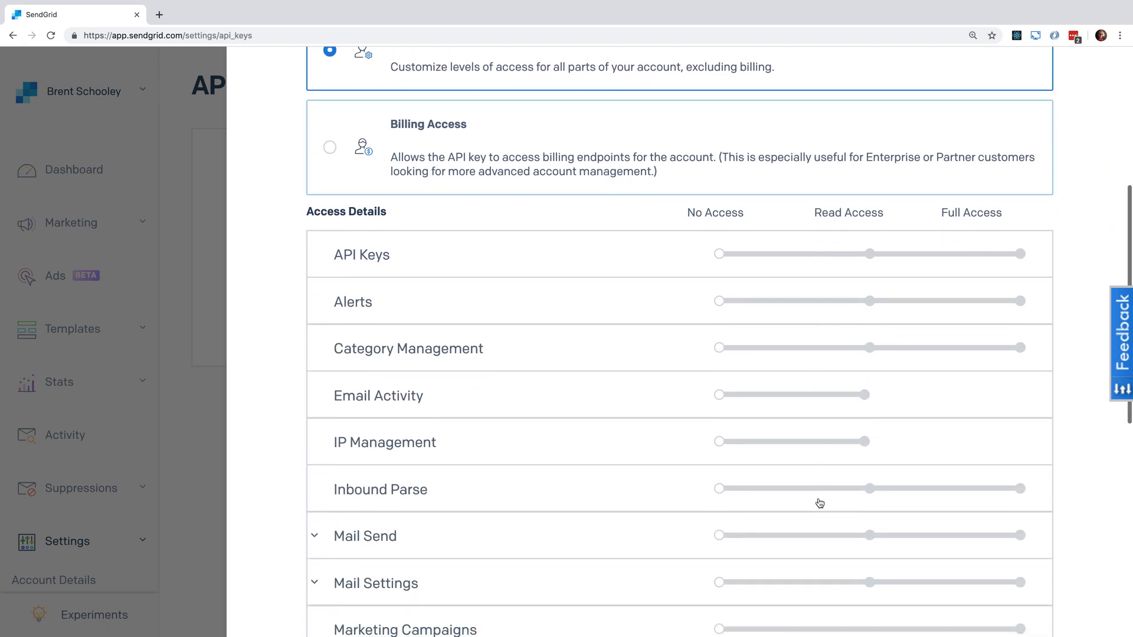
left_click(314, 536)
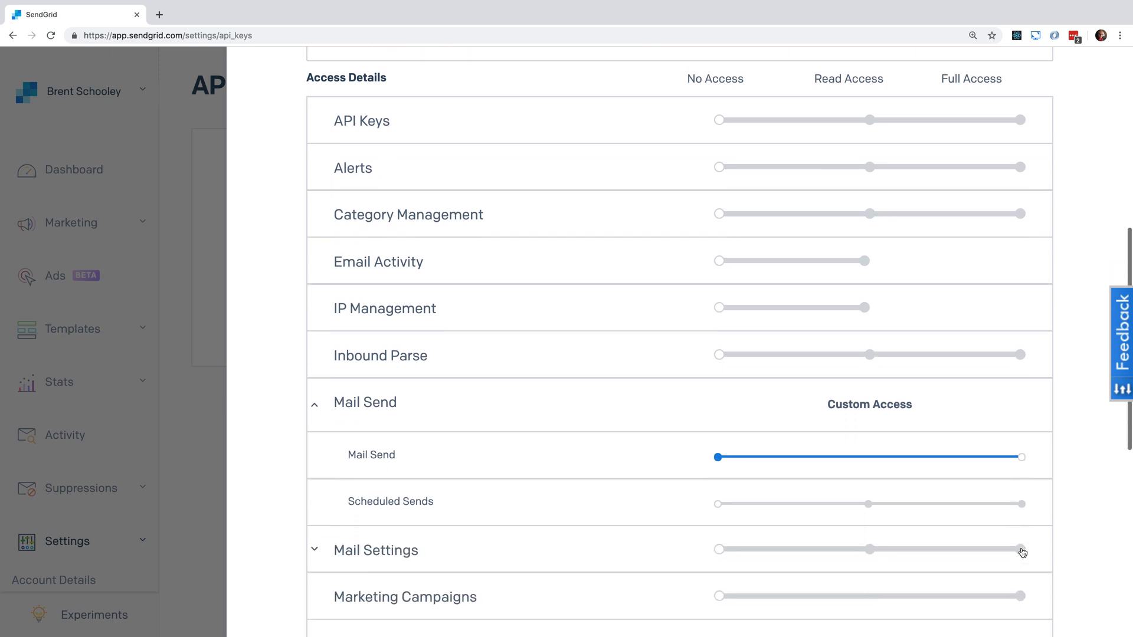
scroll("down", 3)
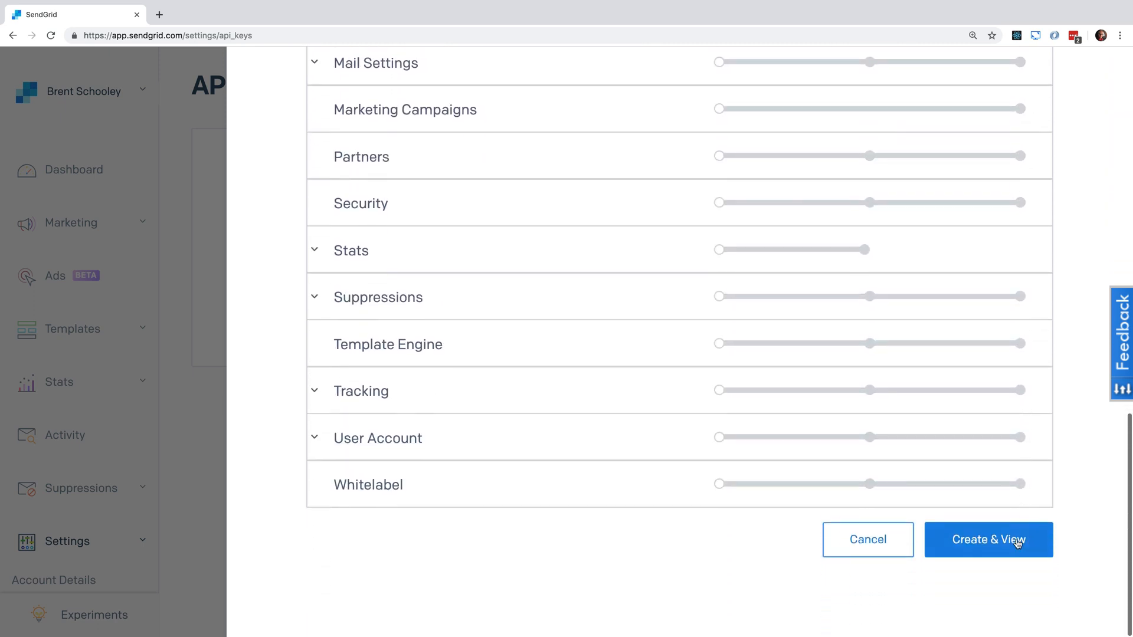
left_click(988, 539)
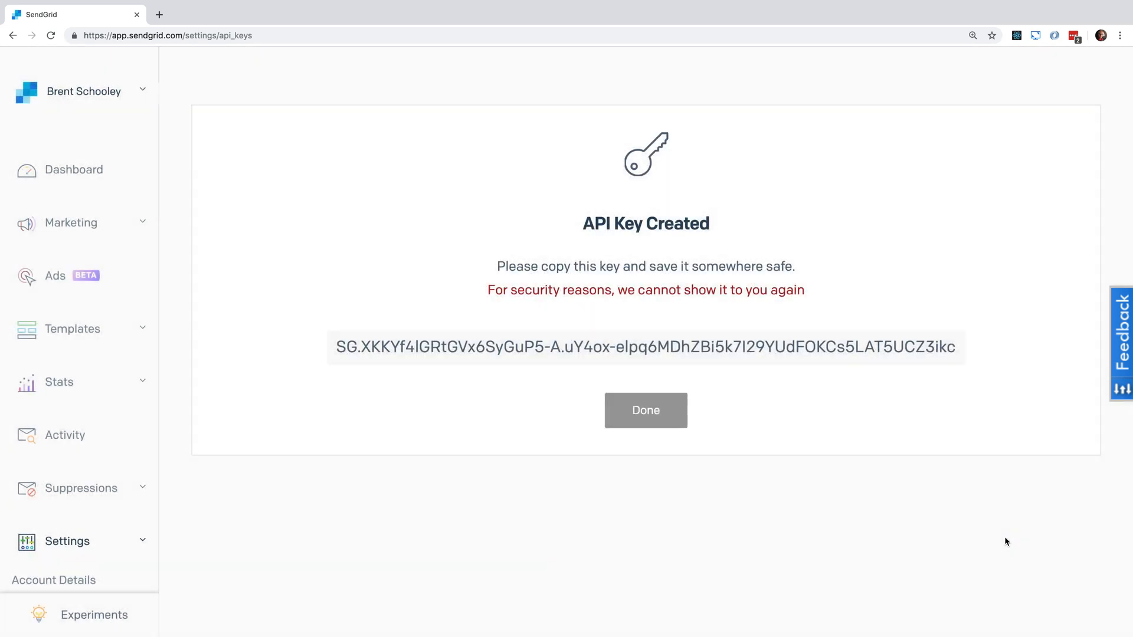
left_click(646, 347)
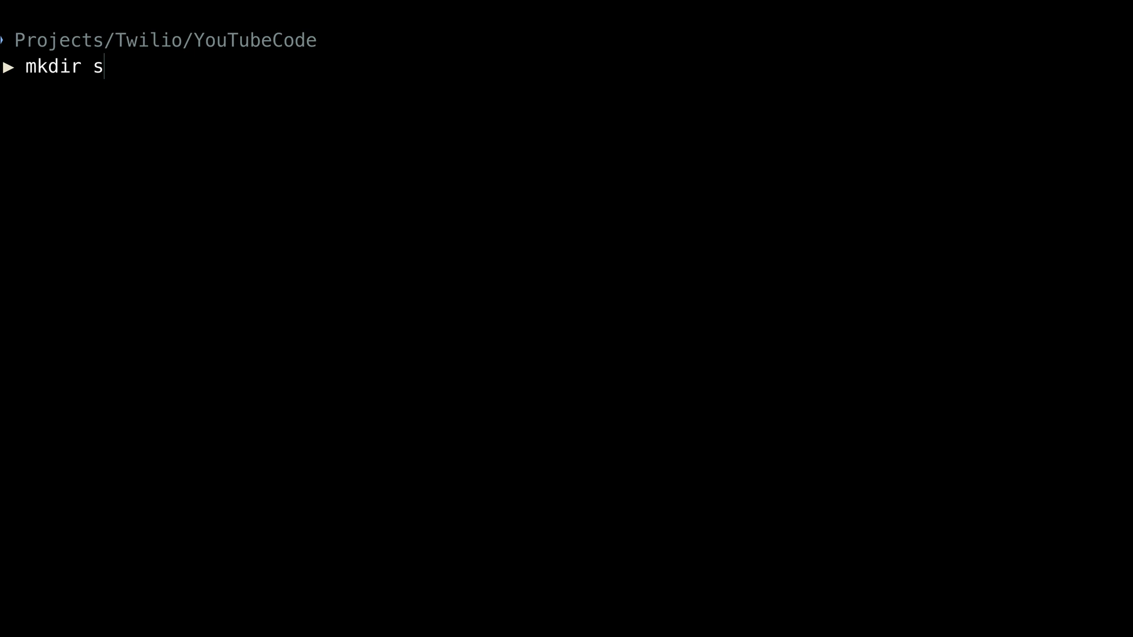
type("end-email-node")
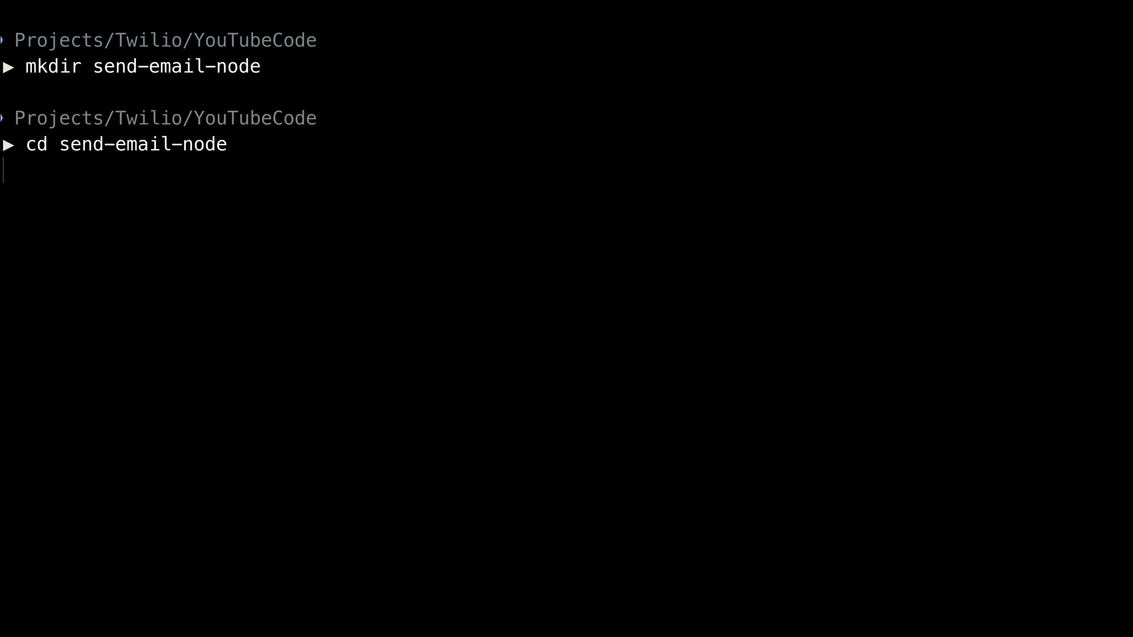
type("npm init --yes")
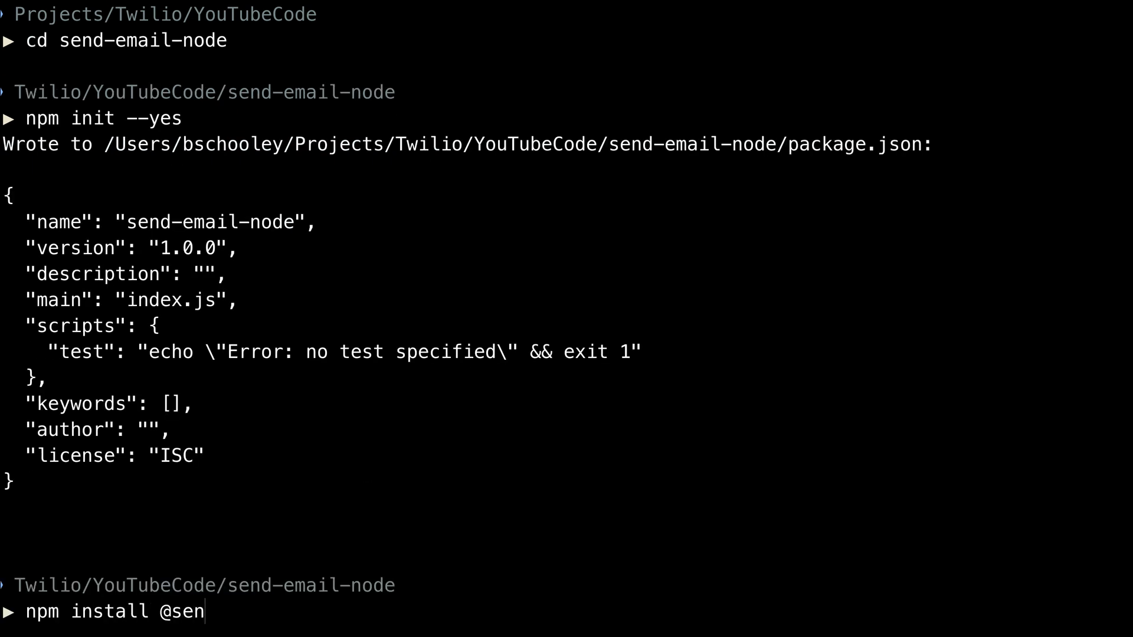
type("dgrid/mail")
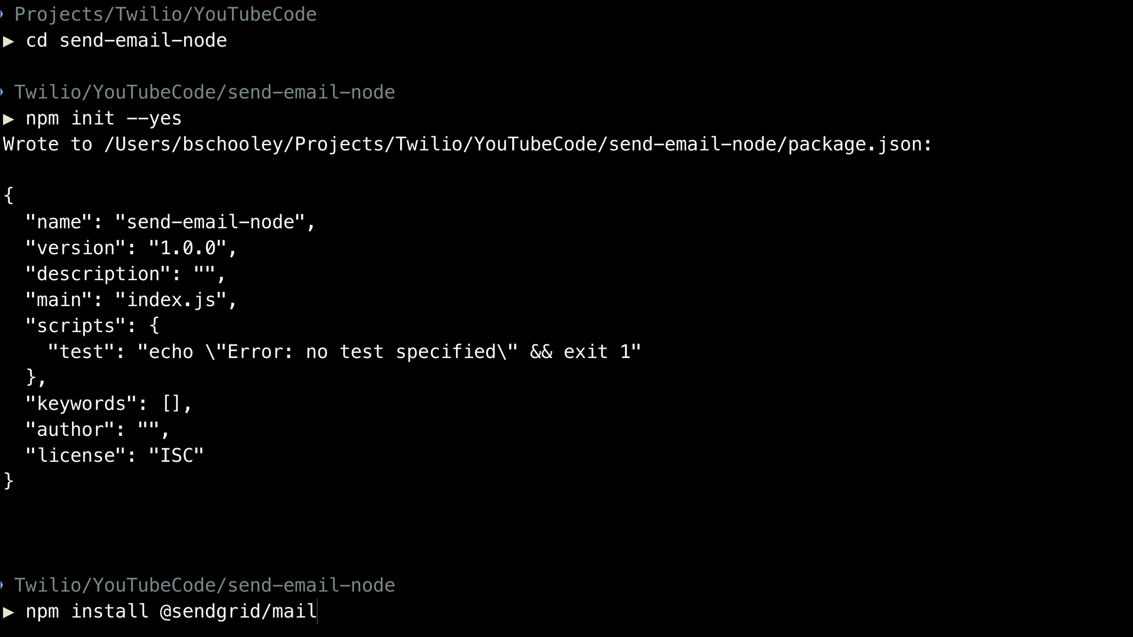
key("enter")
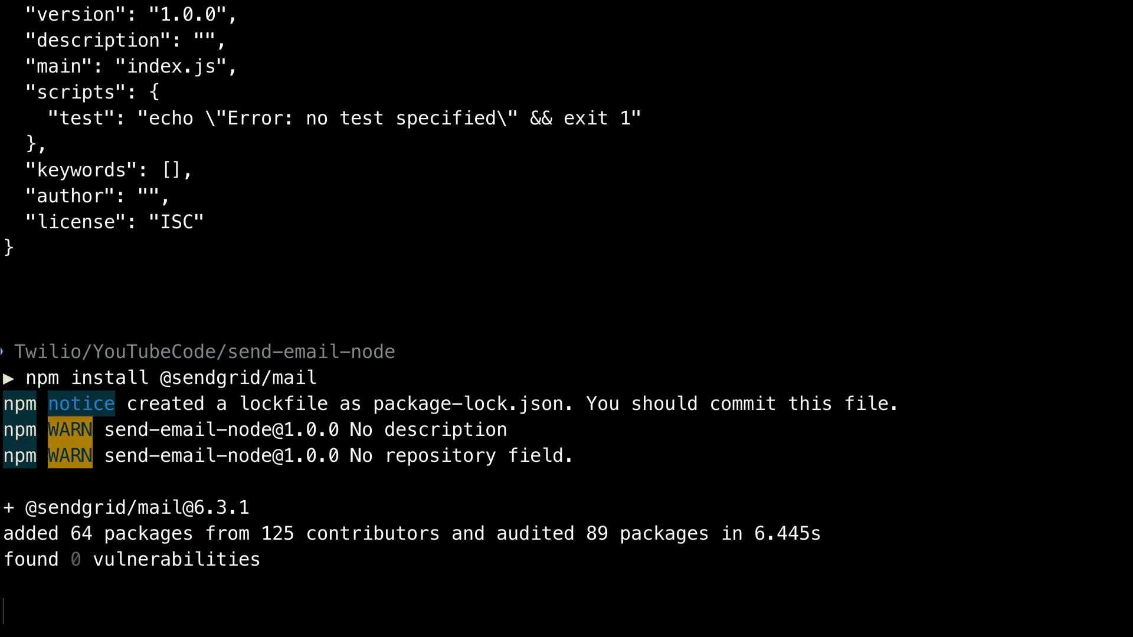
Step: Open a new send-mail.js file in the code editor
type("code")
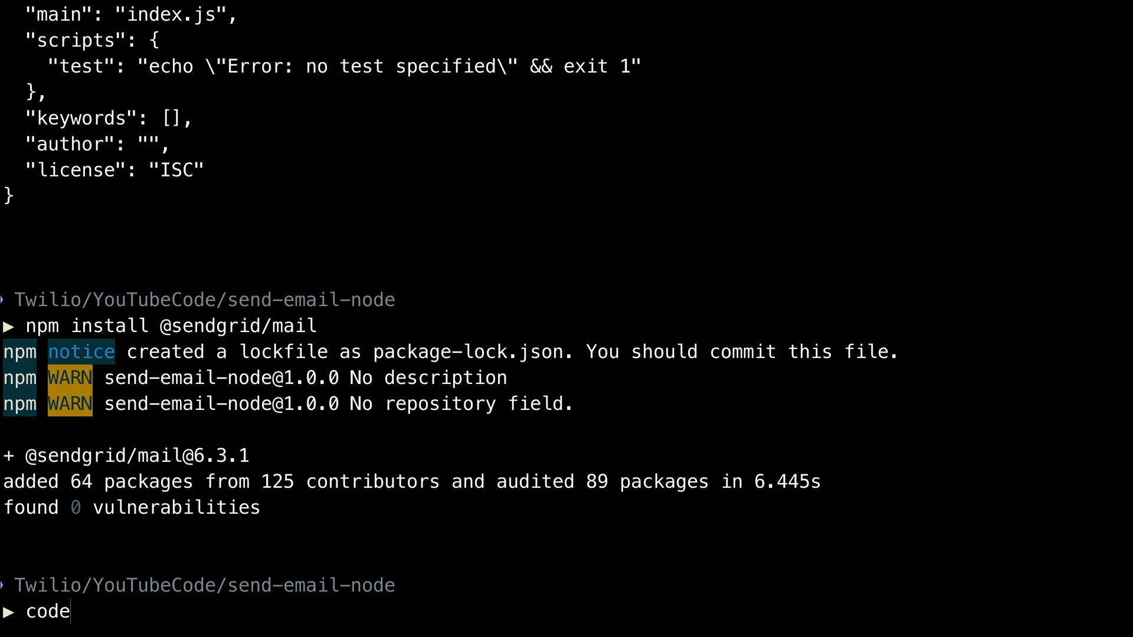
type("send-mail.")
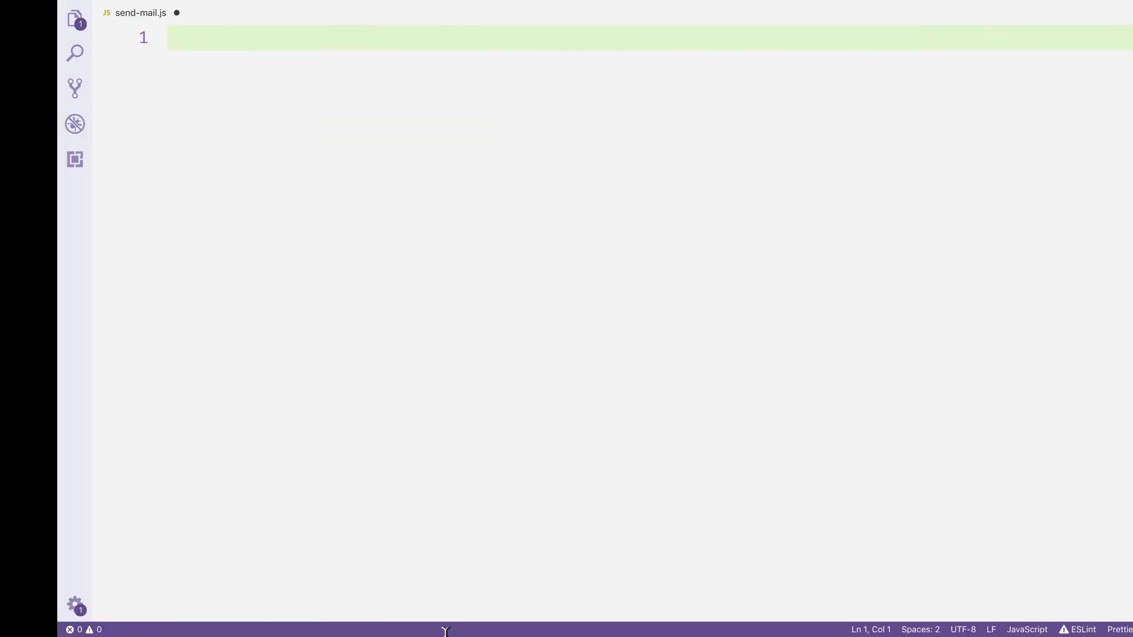
type("const sgMail")
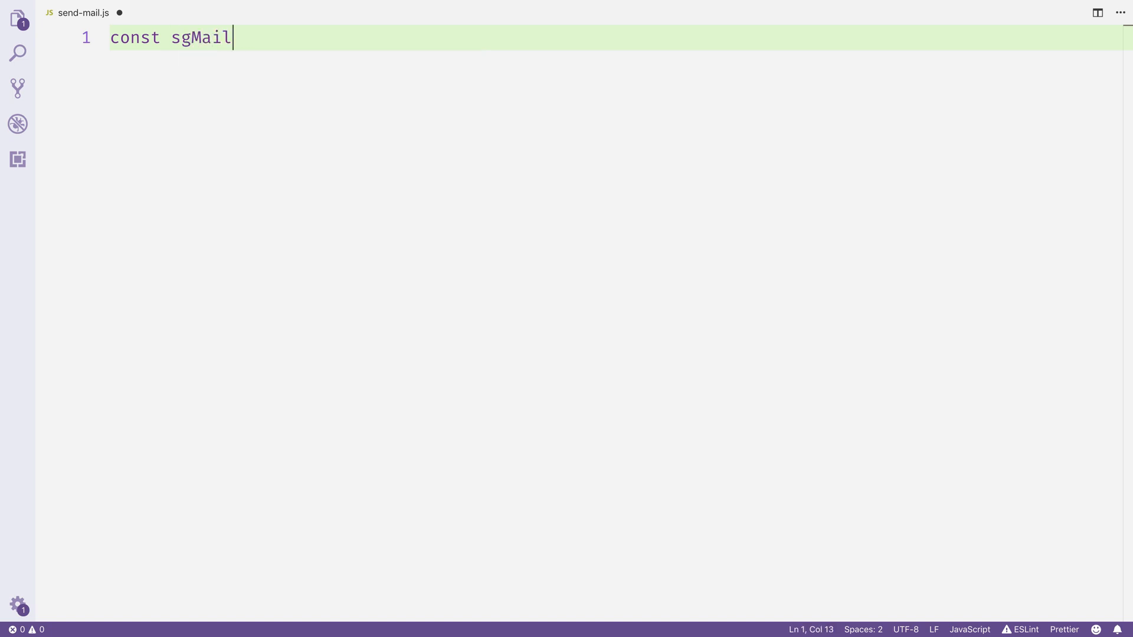
type("= require(\"a\"")
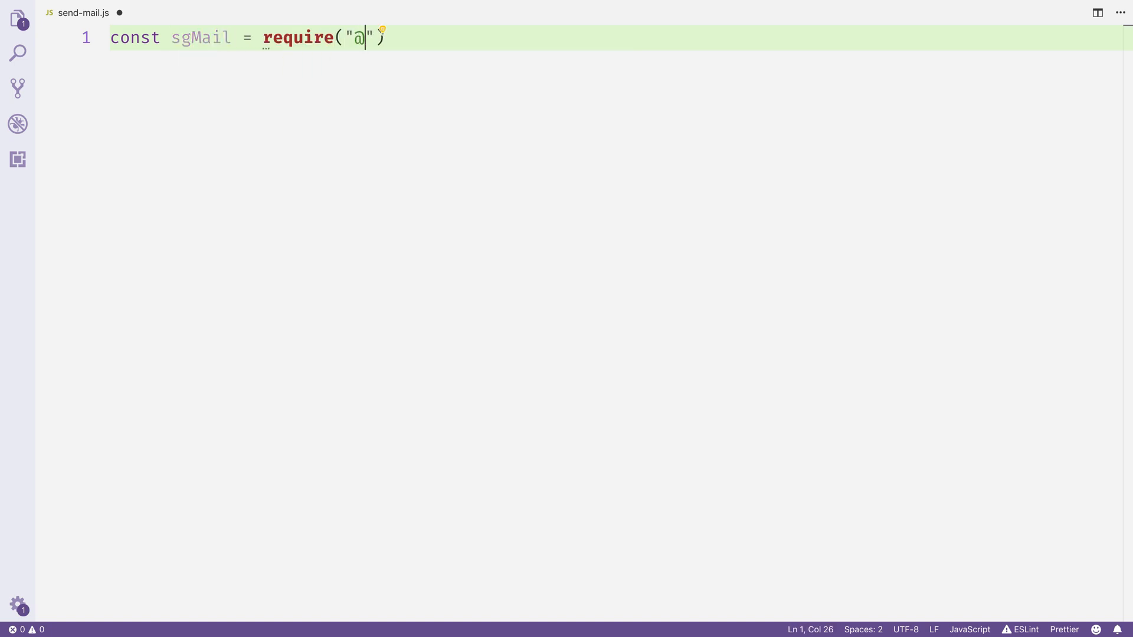
type("sendgrid/mail")
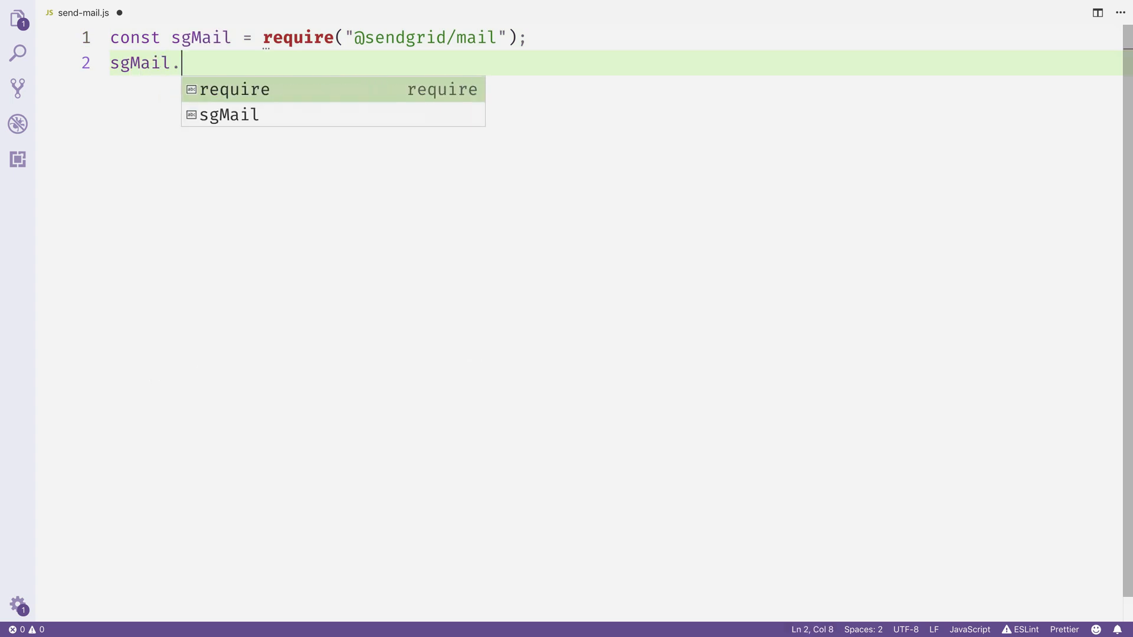
type("setApiKey(p")
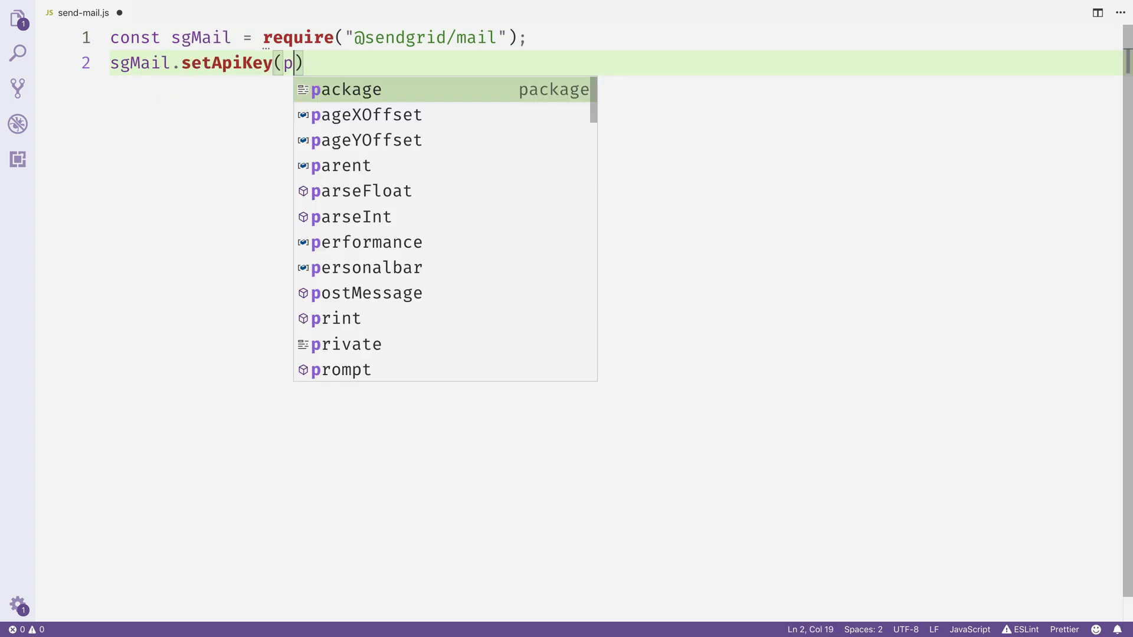
type("rocess.env.SENDGRID")
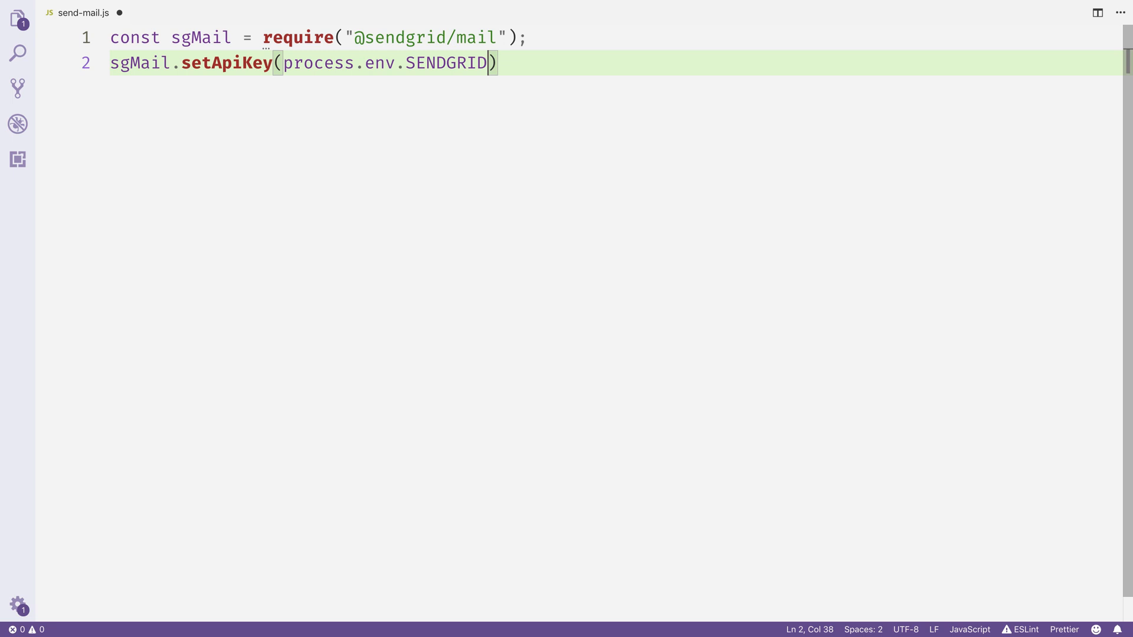
type("_API_KEY);")
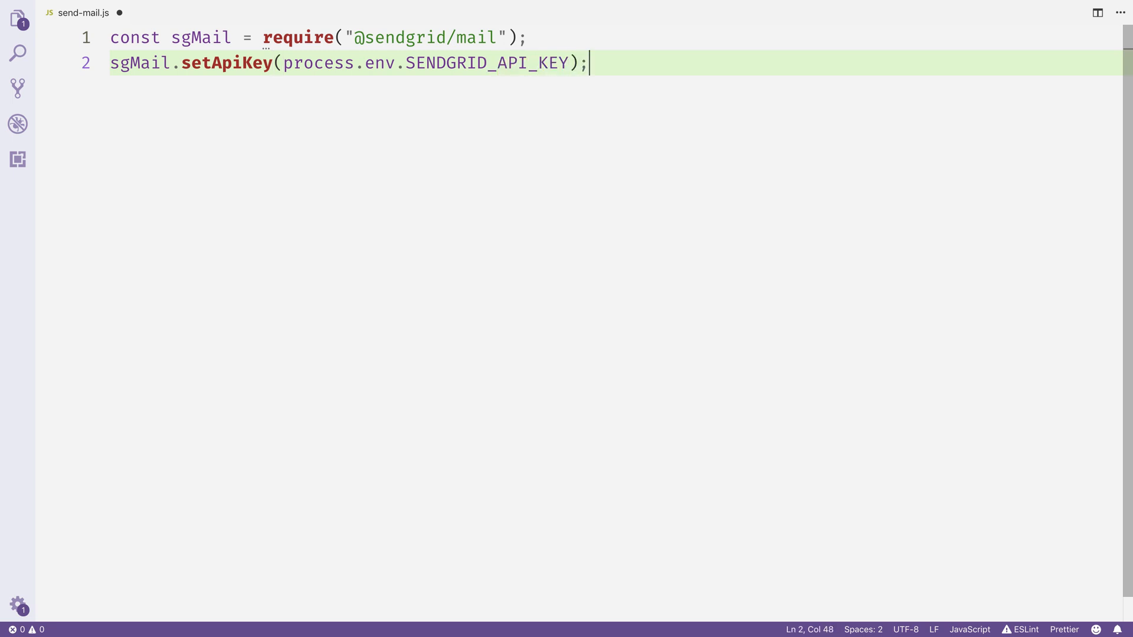
type("const msg = {")
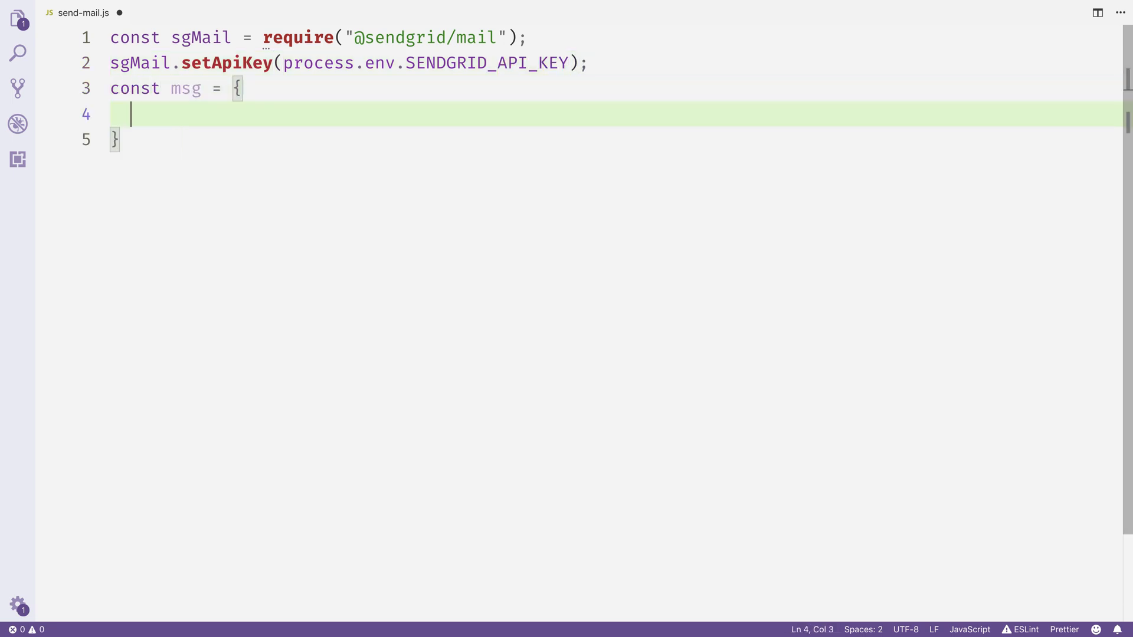
type("to: \"")
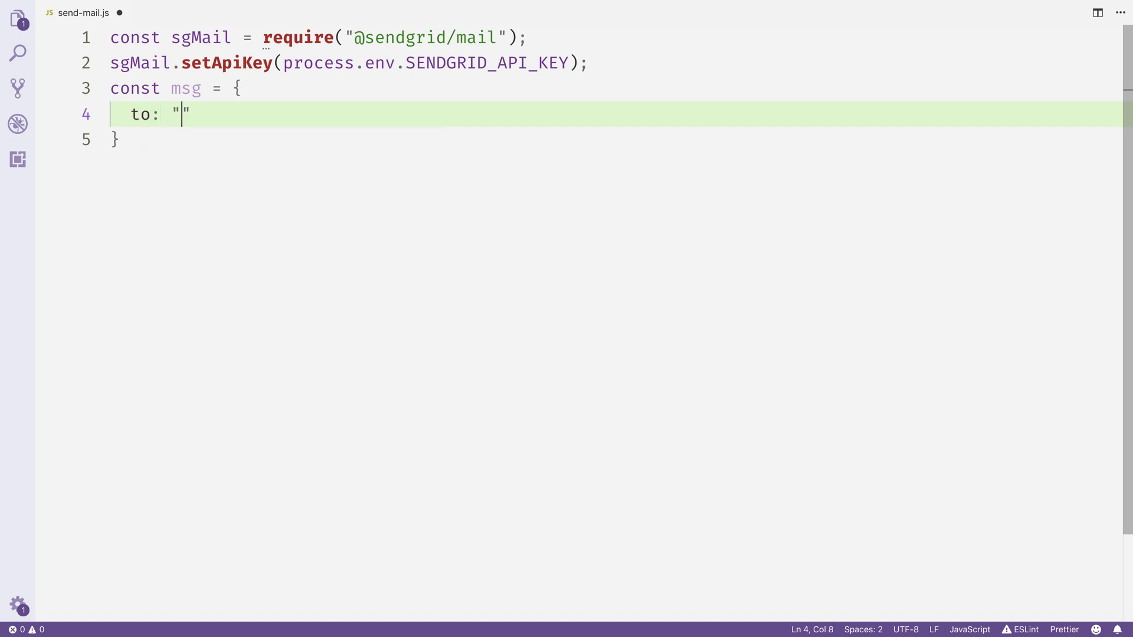
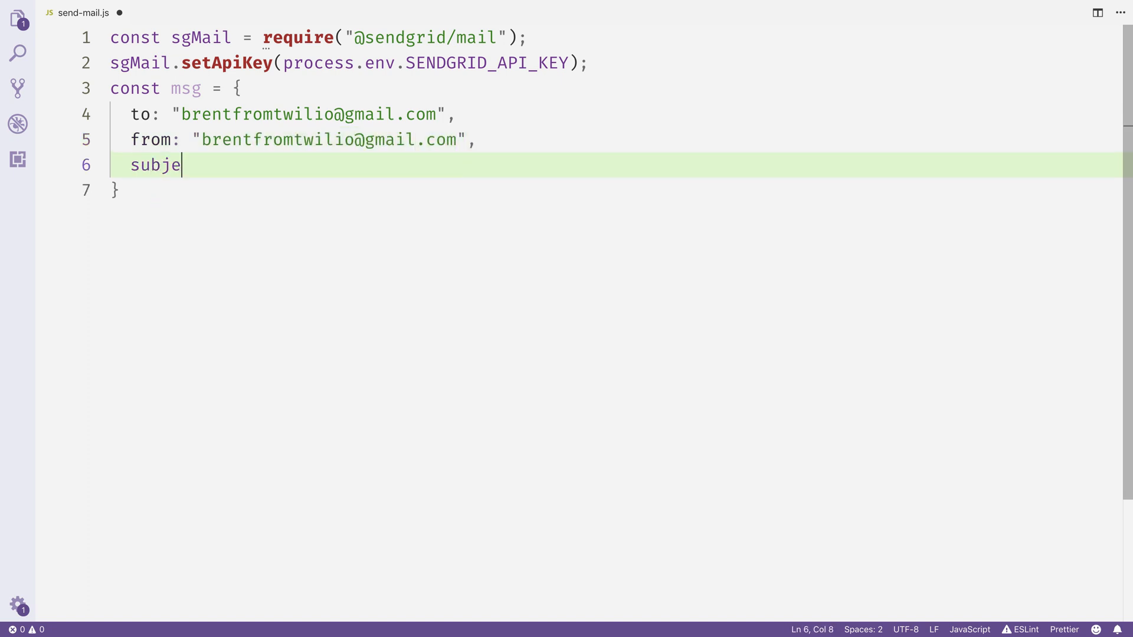
type("ct: \"Sending with Sen")
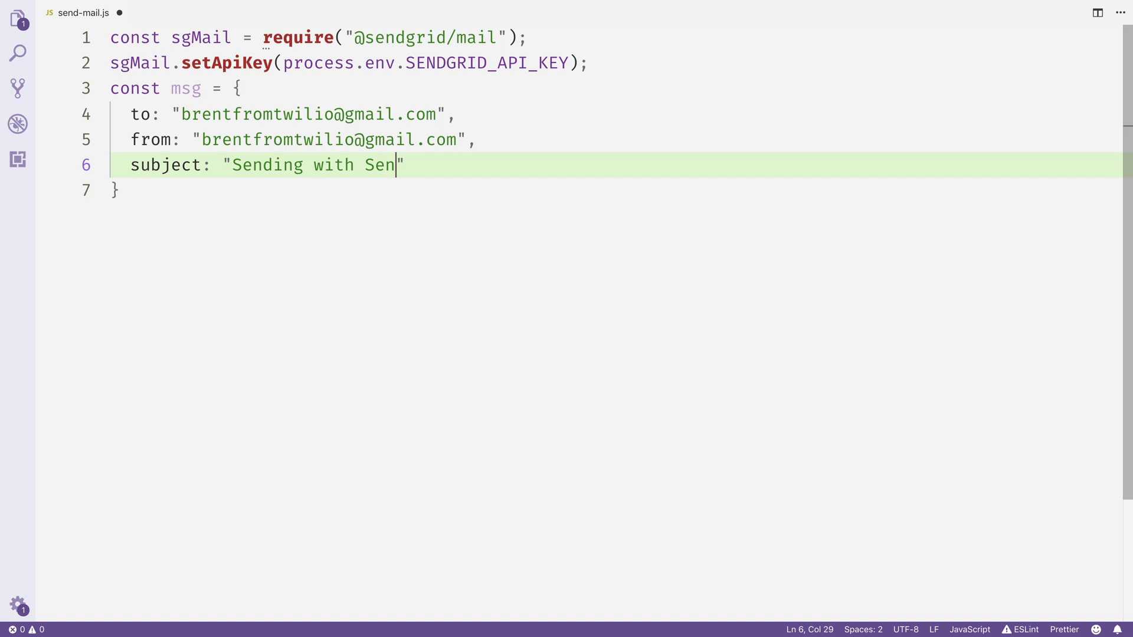
type("dGrid is Fun")
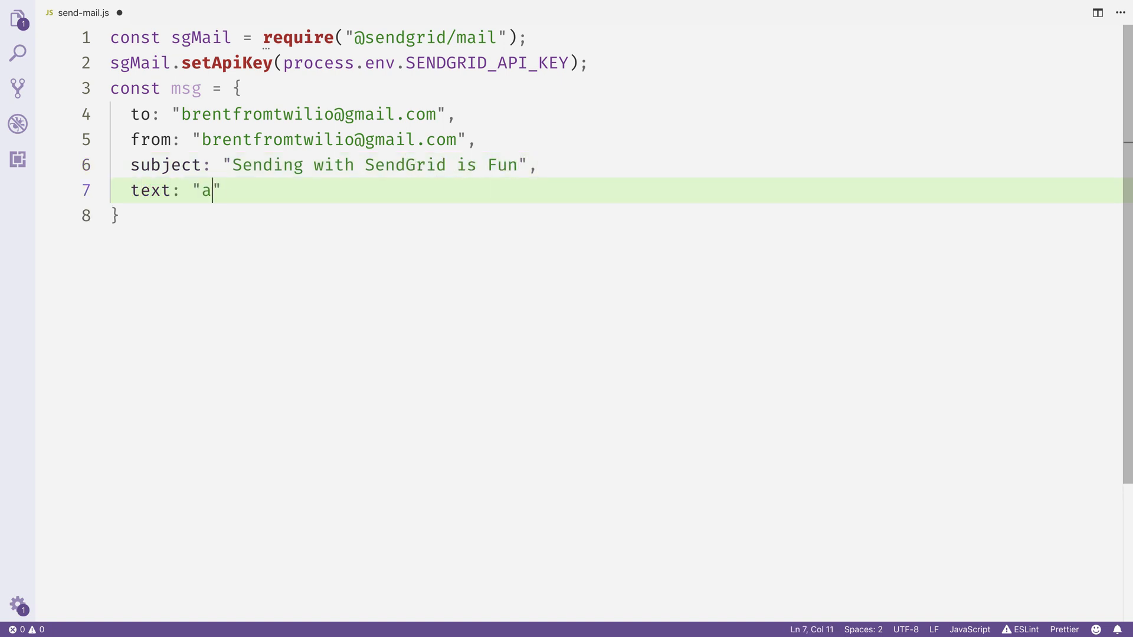
Step: Add text and <strong> html bodies 'and easy to do anywhere, even with Node.js', then call sgMail.send(msg)
type("nd easy to do anywhere, even with No")
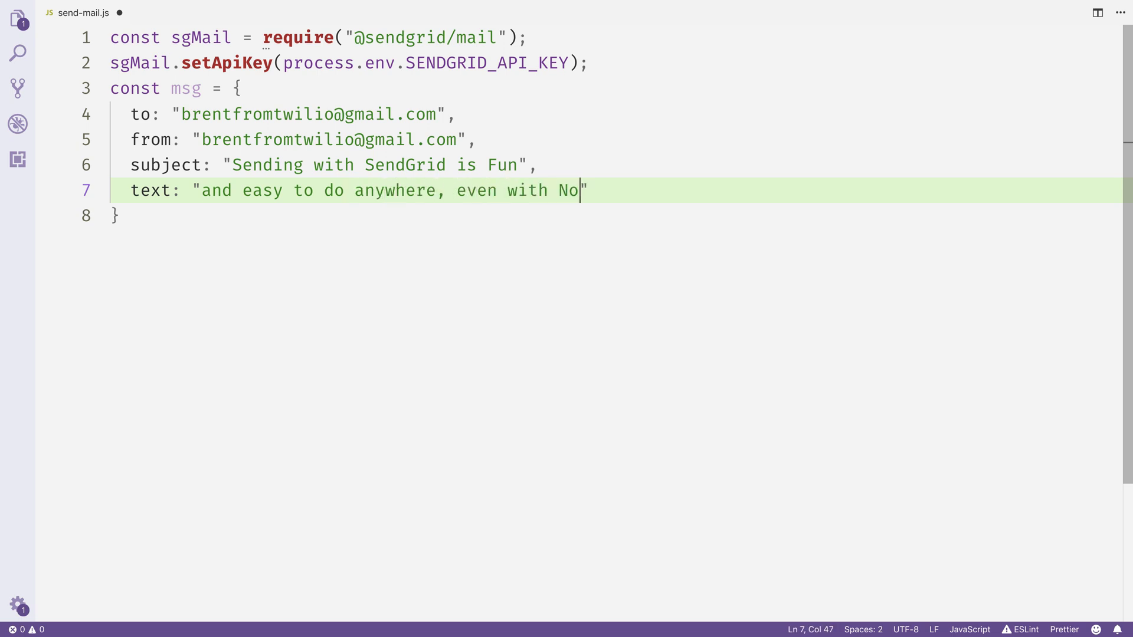
type("de.js")
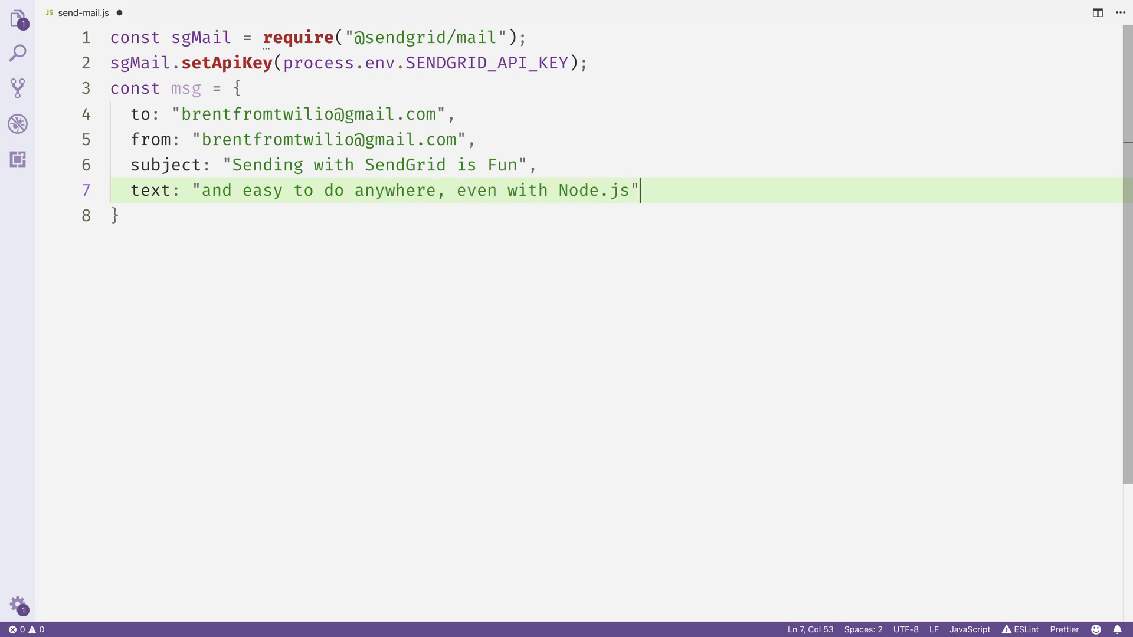
type("html: \"<\"")
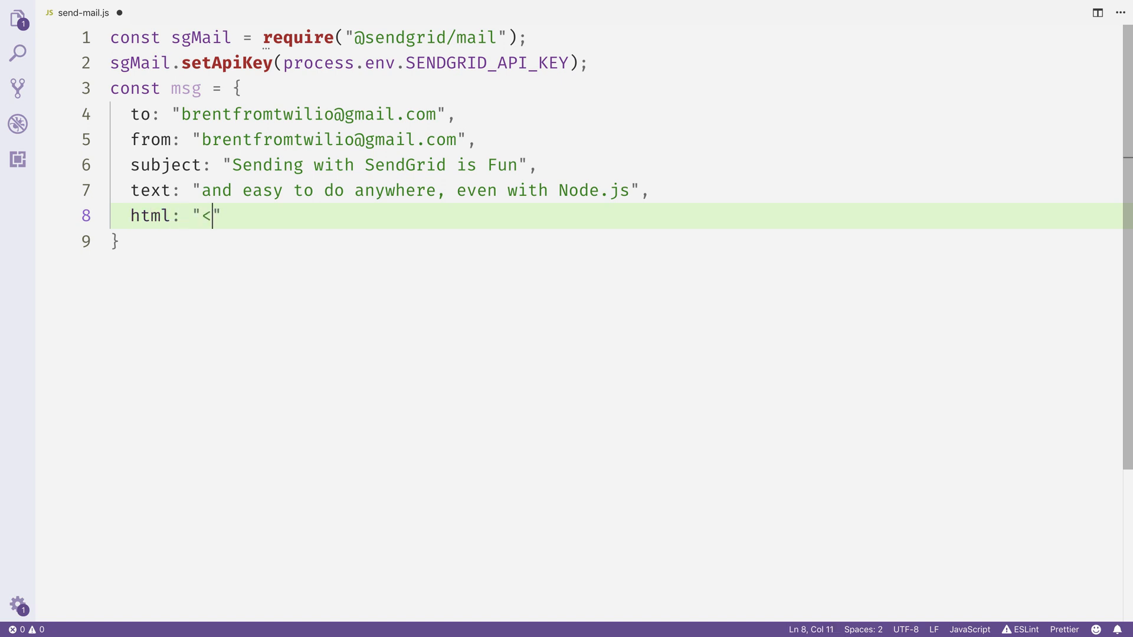
type("strong>and")
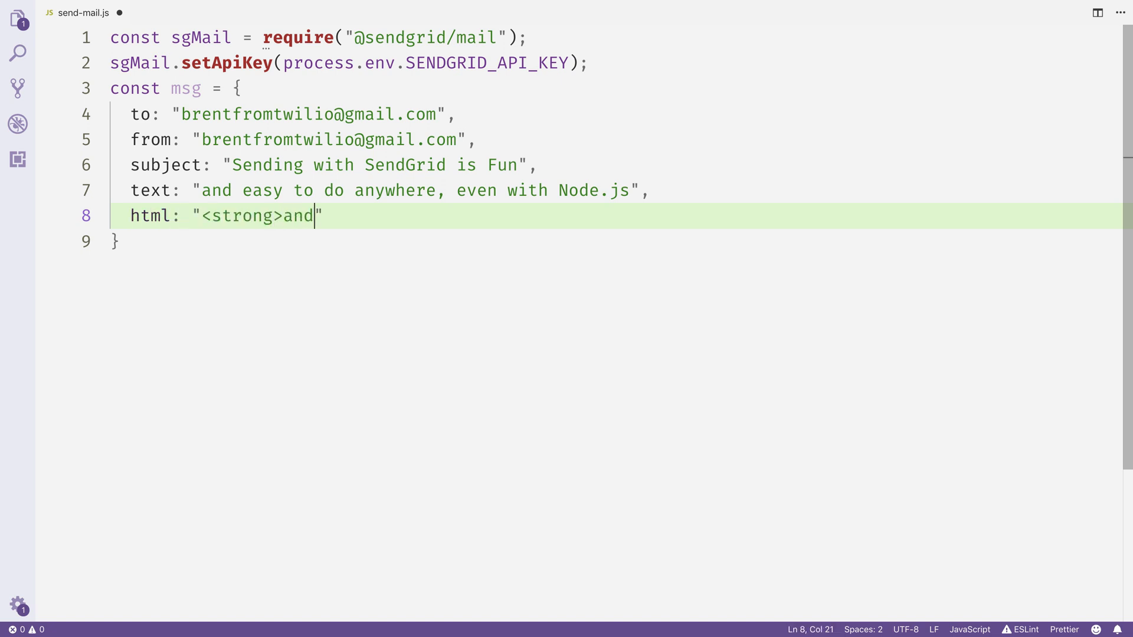
type("easy to do anywhere, even with Node.js</strong>")
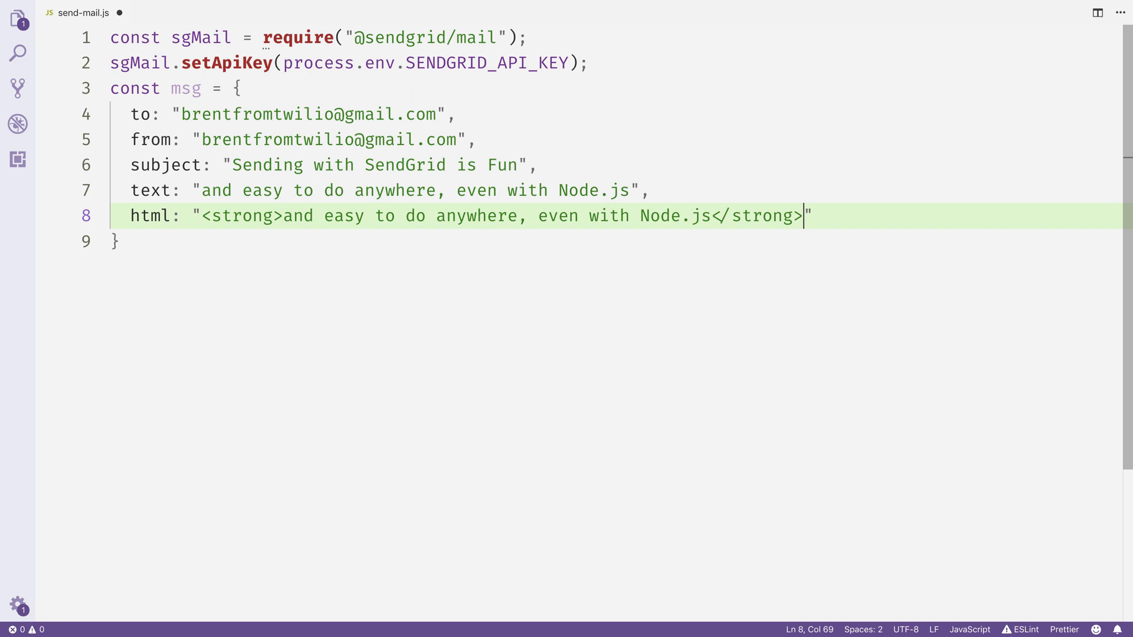
type("sgMail")
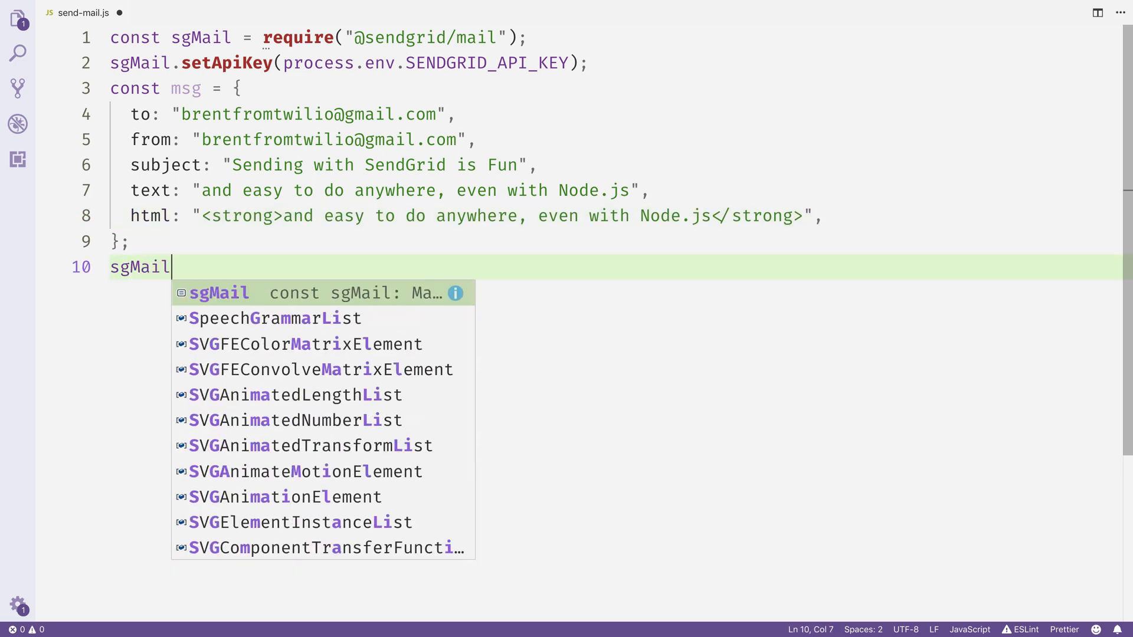
type(".send(msg)")
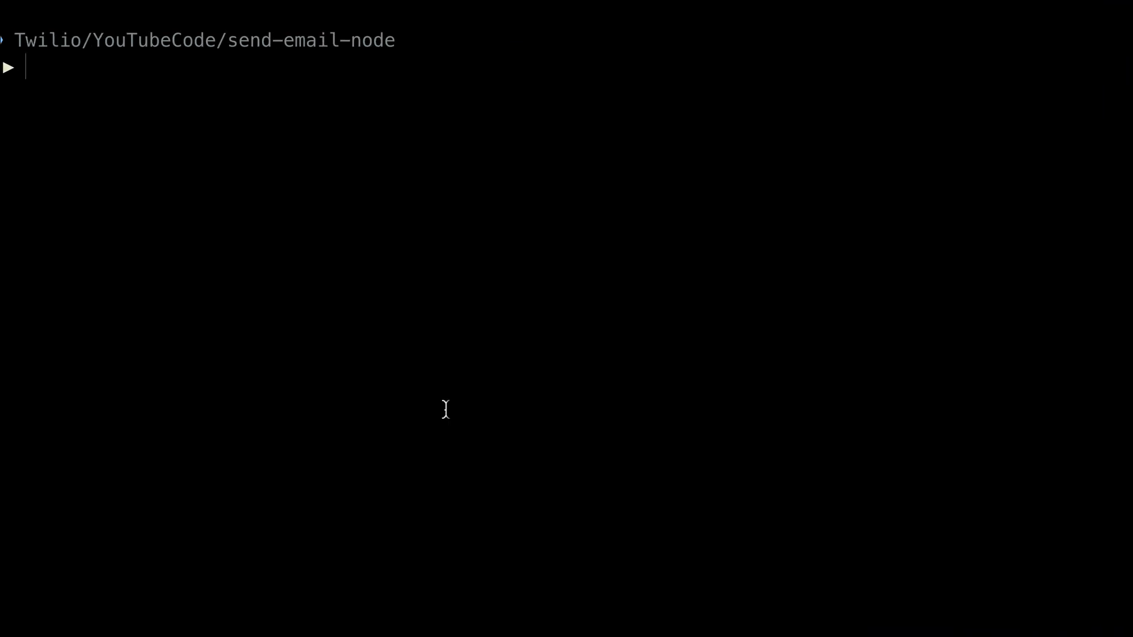
Step: Run node send-mail.js, see the email arrive in Gmail, and return to SendGrid
type("node send-mail.js")
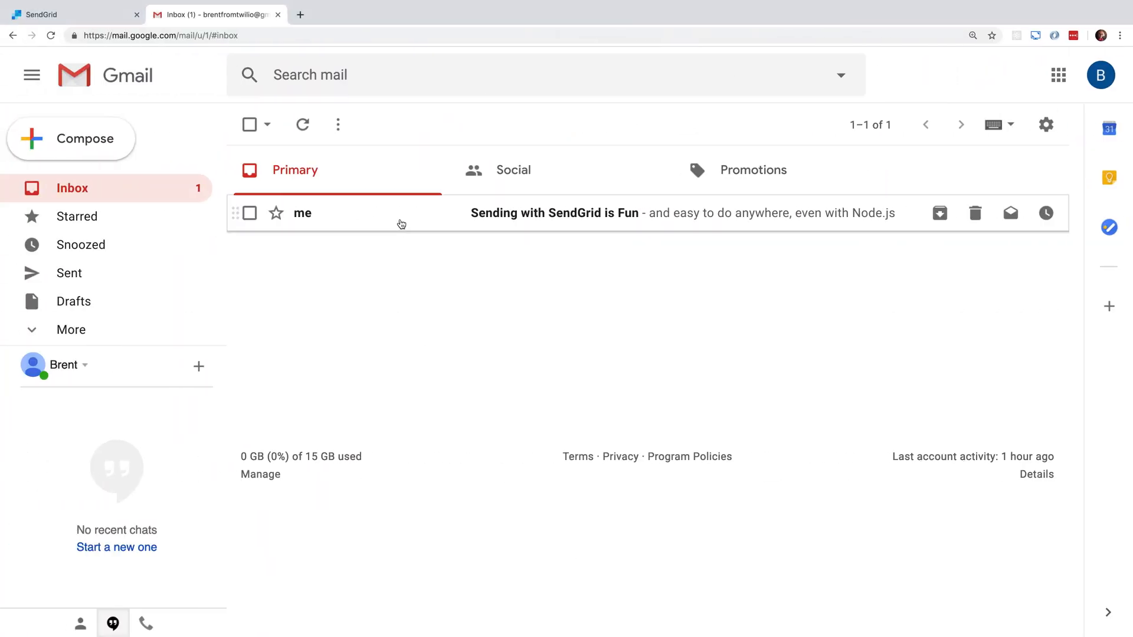
left_click(65, 15)
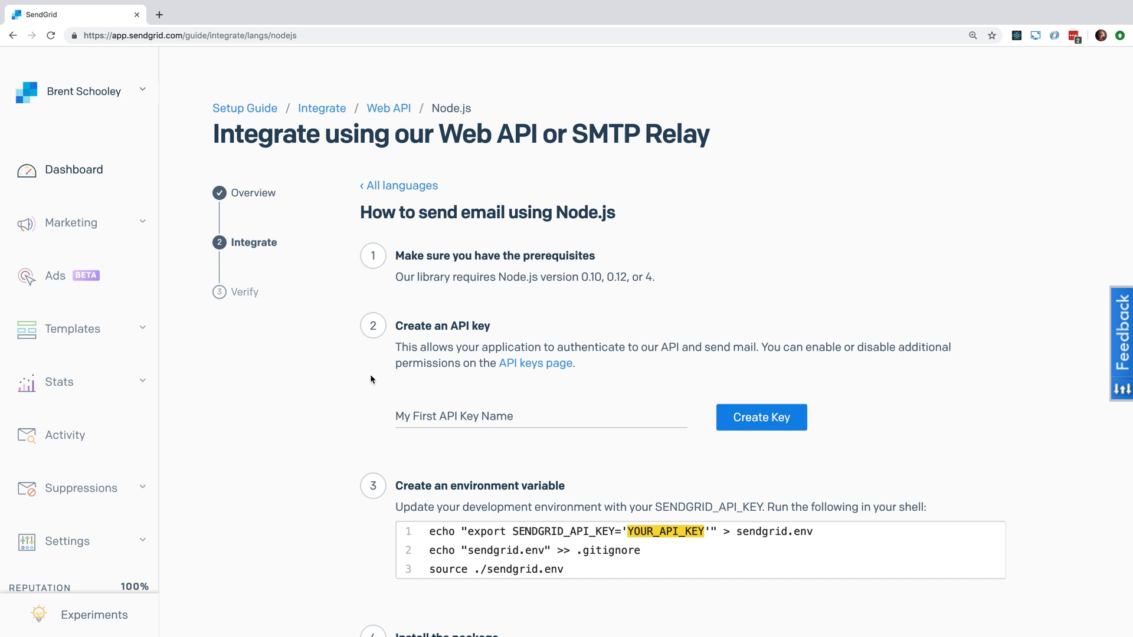
left_click(63, 435)
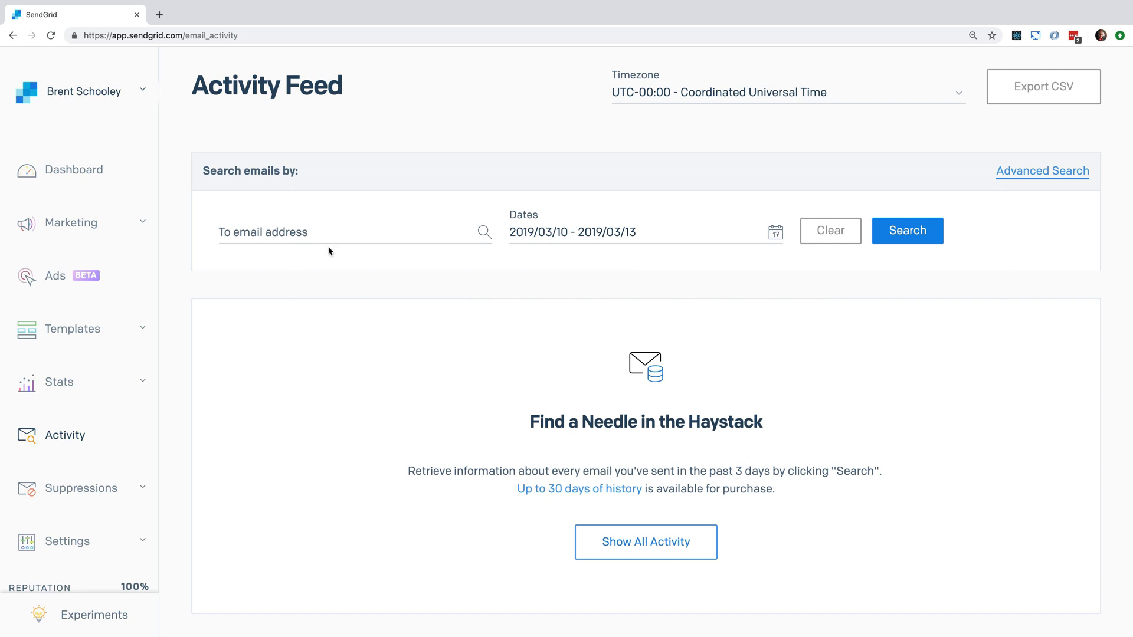
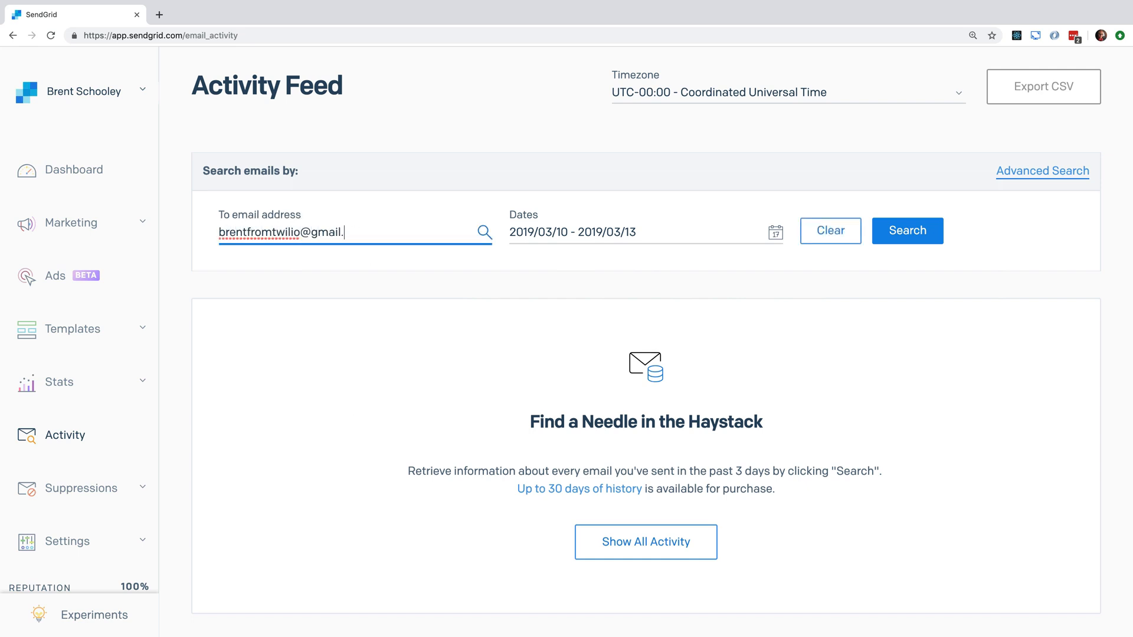
left_click(908, 230)
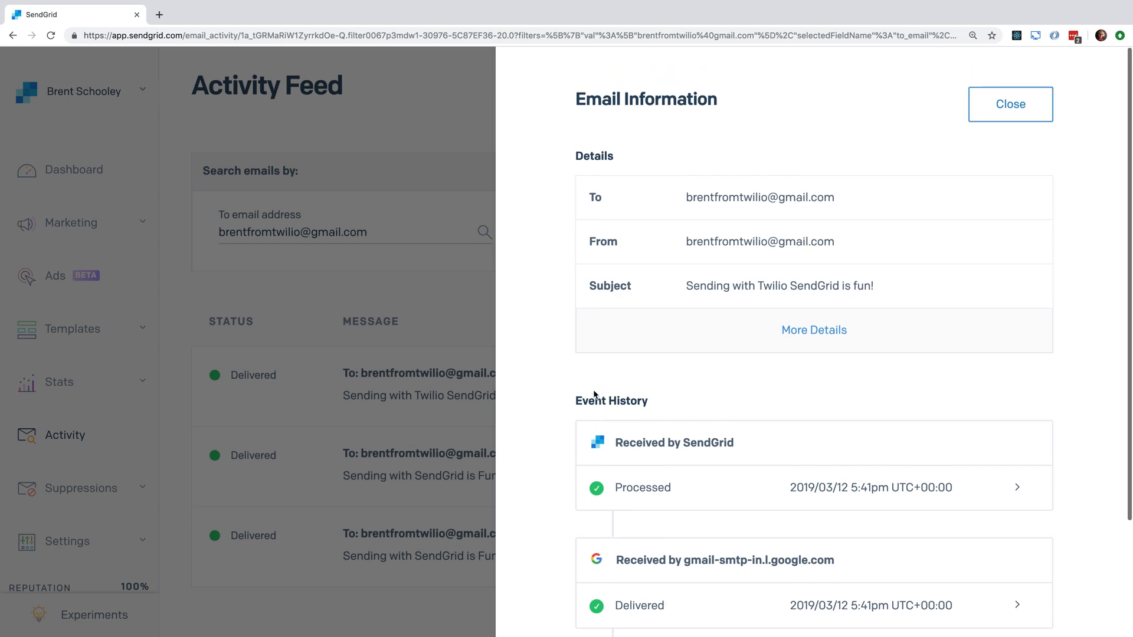
left_click(1009, 104)
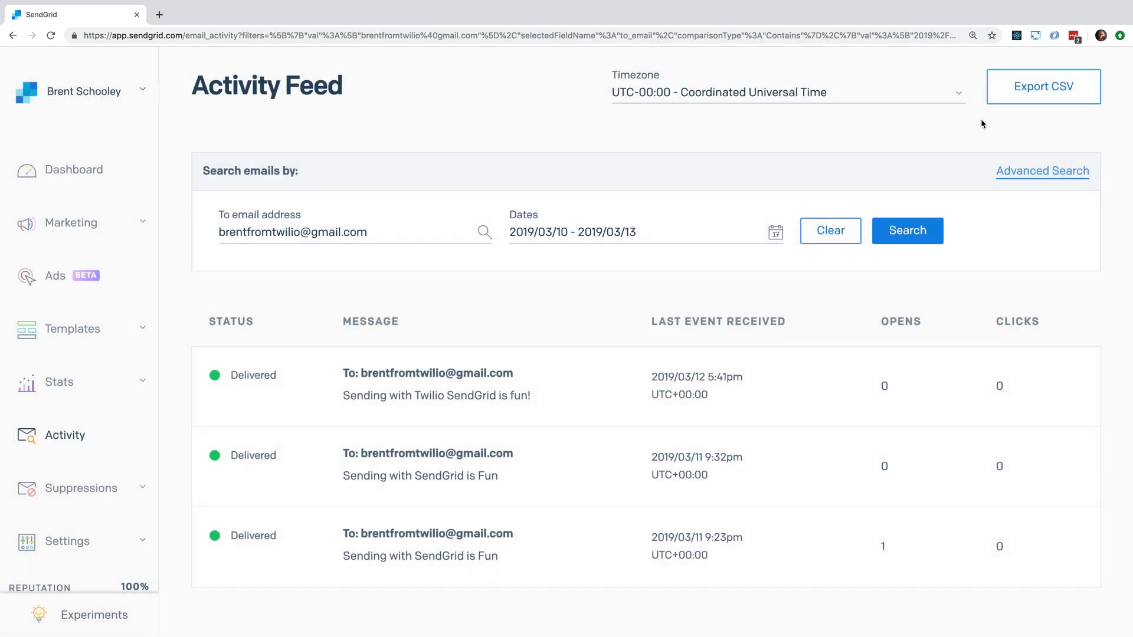